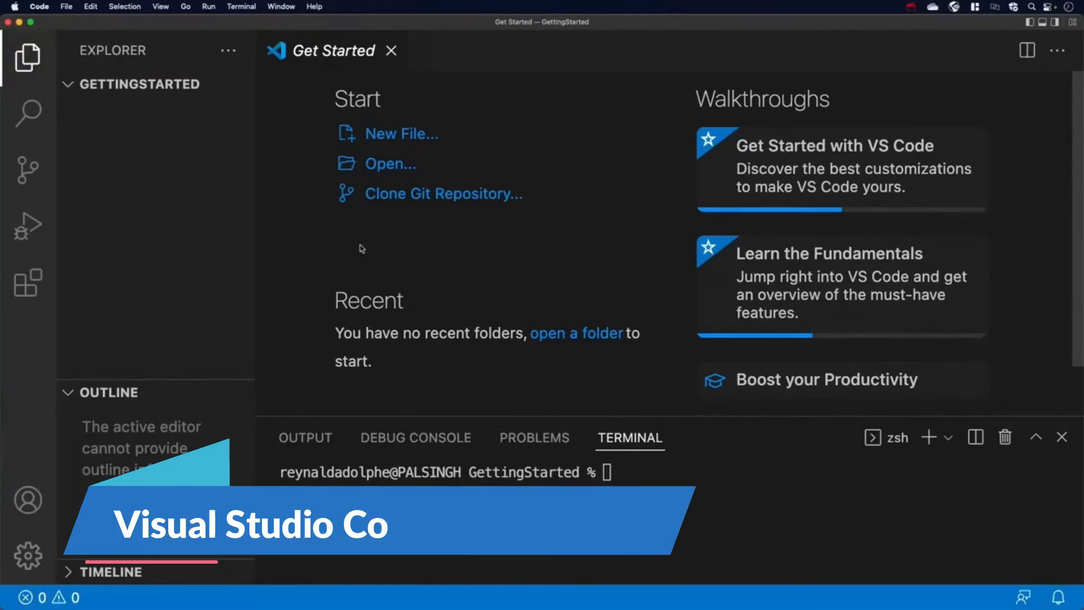
mouse_move(28, 225)
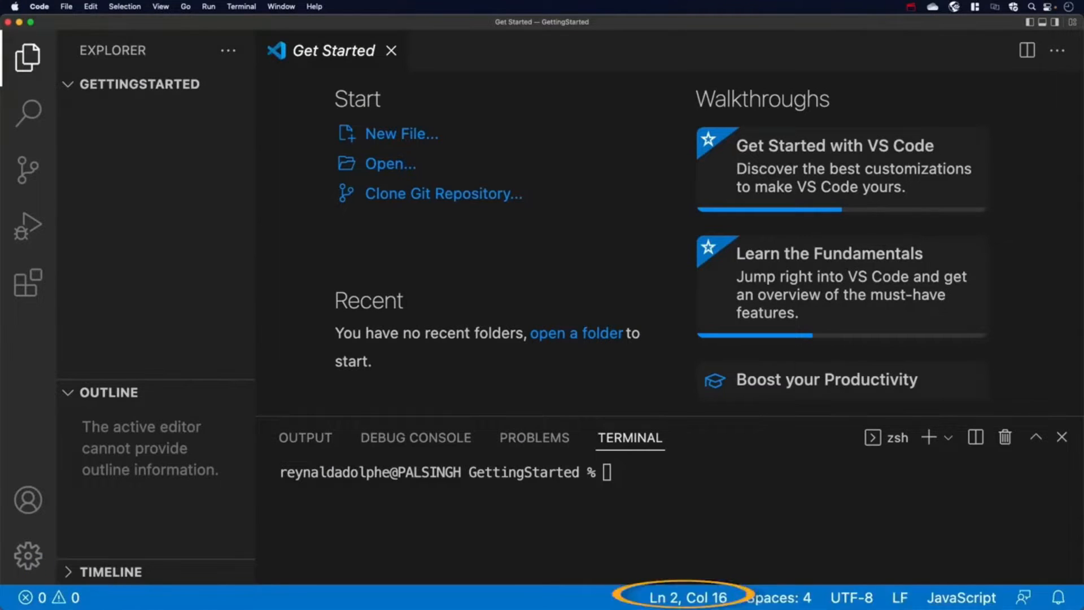
Start a new untitled file and install the Python extension from the Extensions marketplace
key("cmd+n")
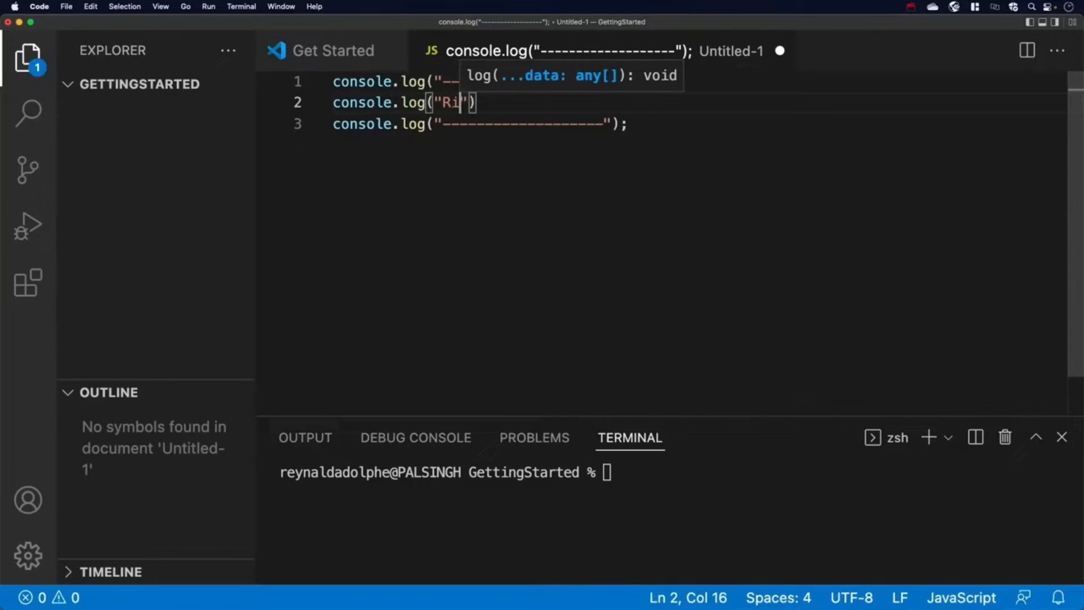
left_click(27, 281)
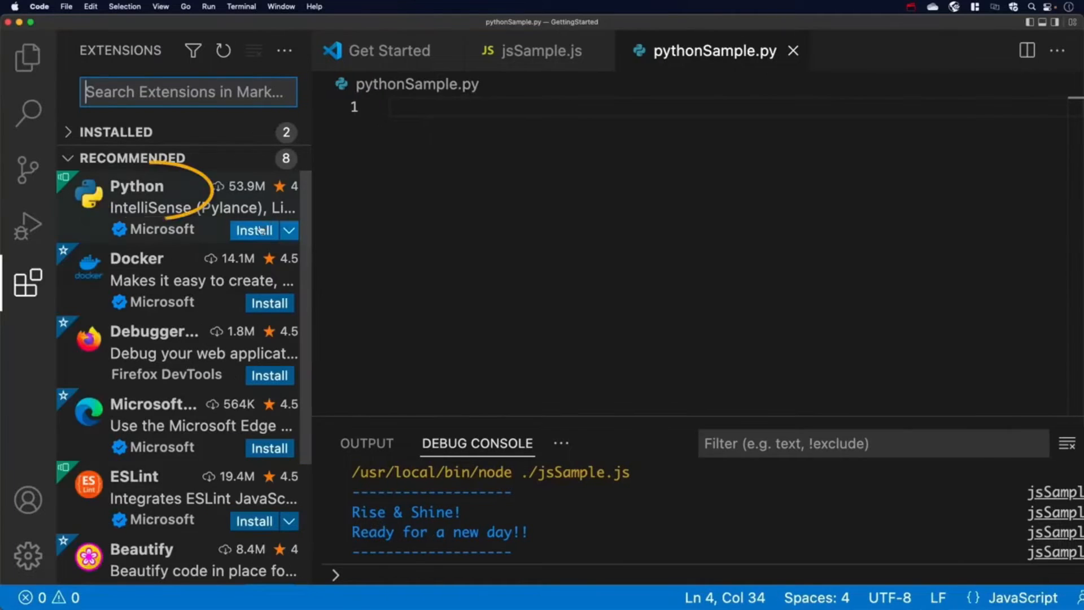
left_click(136, 186)
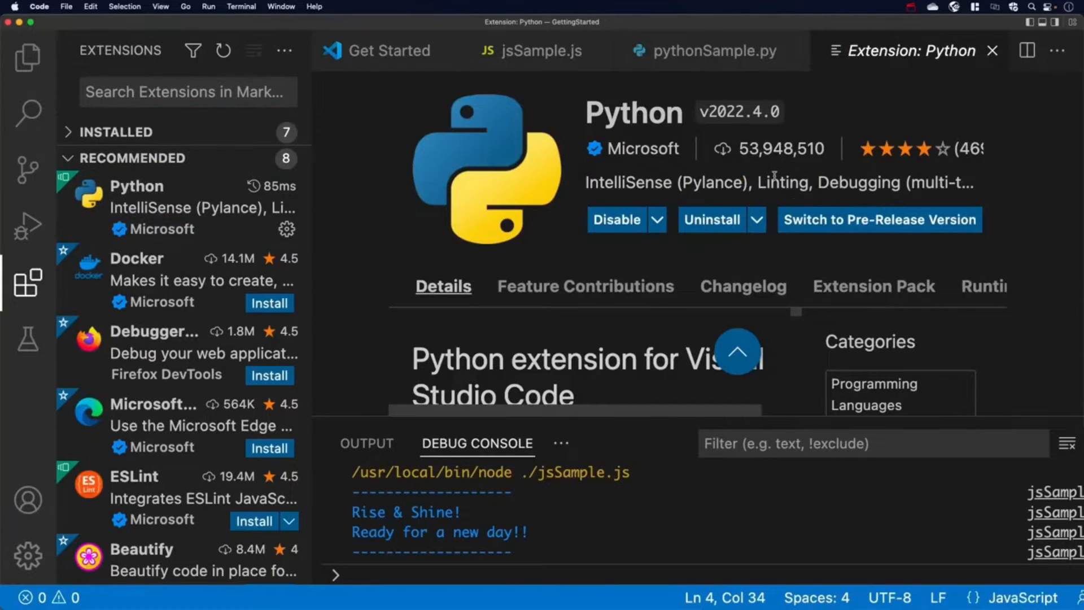
Bring up pythonSample.py and run its print statements in the terminal
left_click(704, 50)
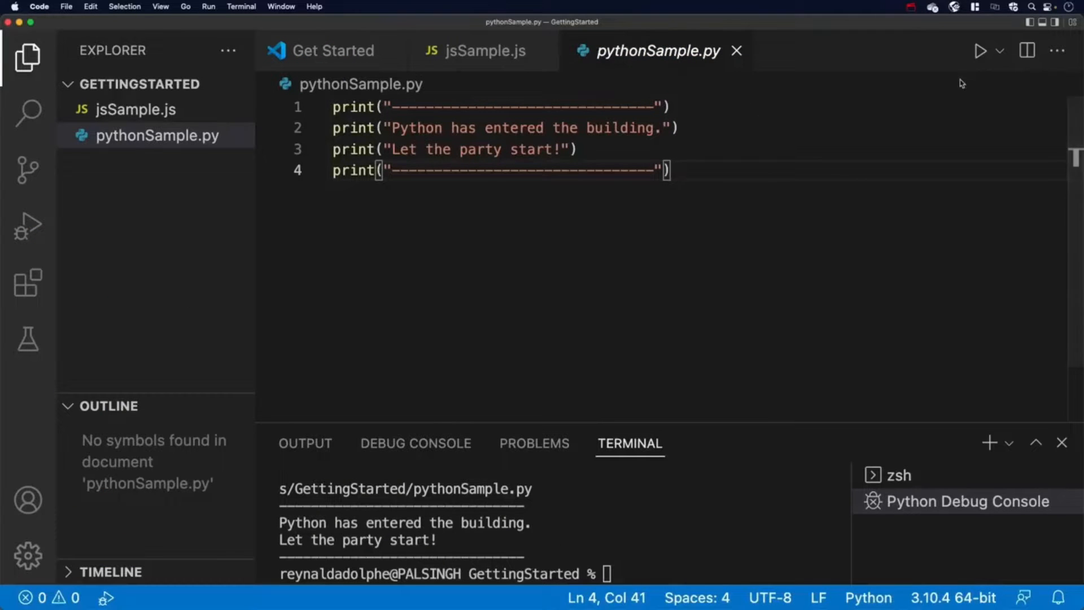
left_click(28, 280)
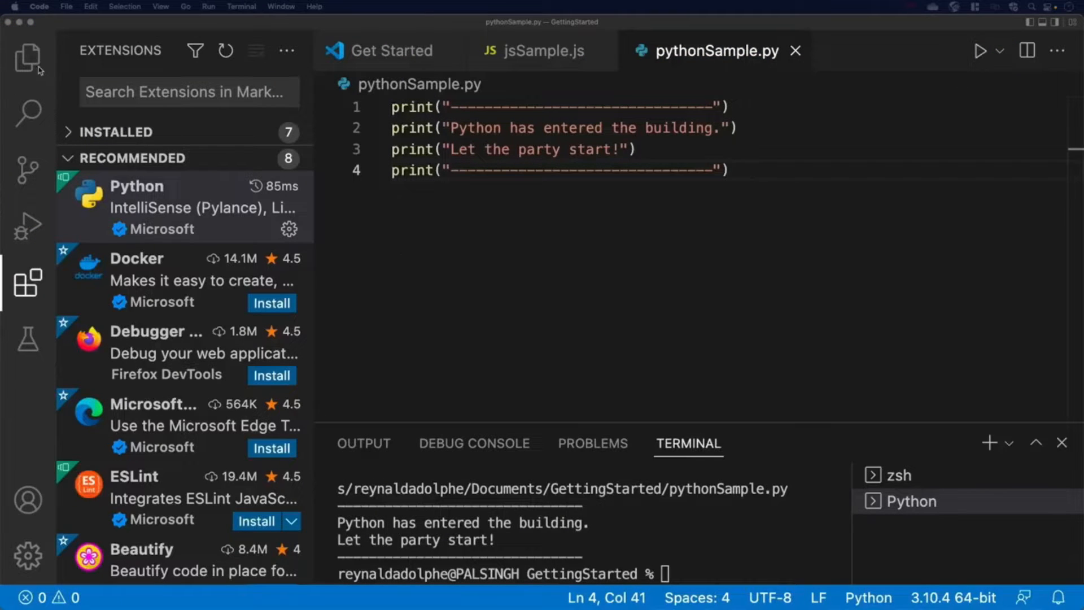
left_click(28, 58)
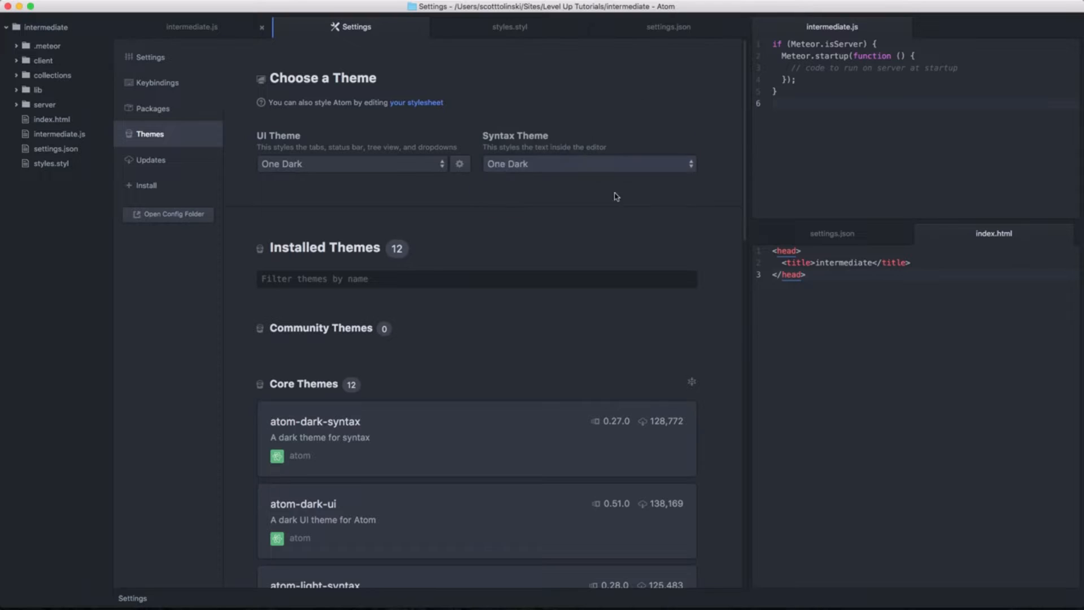
Install community themes such as Wild-Cherry and batman-syntax from Settings > Install
left_click(588, 164)
type("ma")
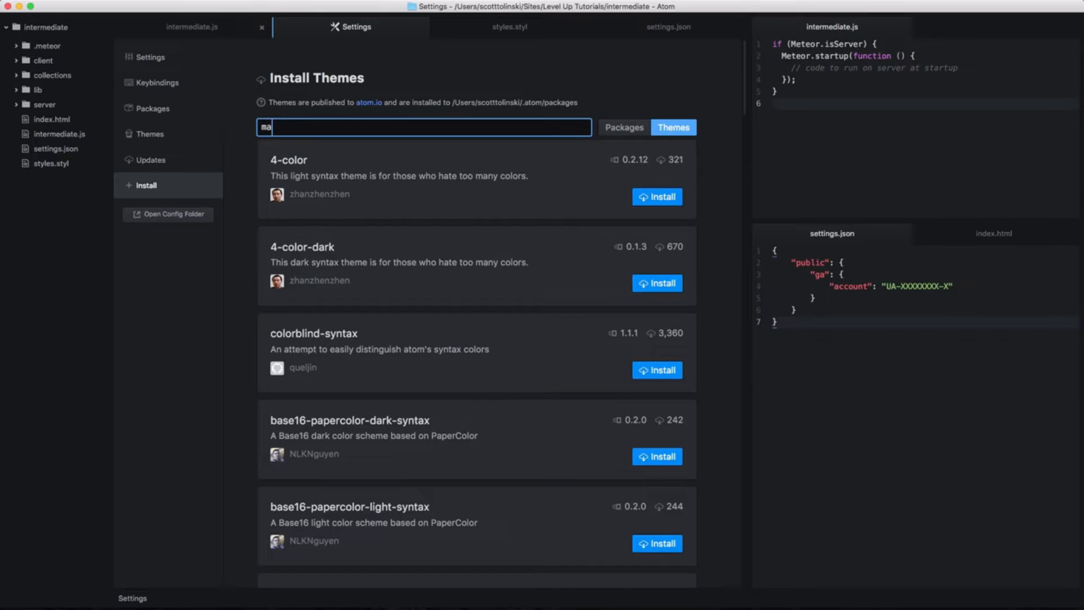
left_click(151, 134)
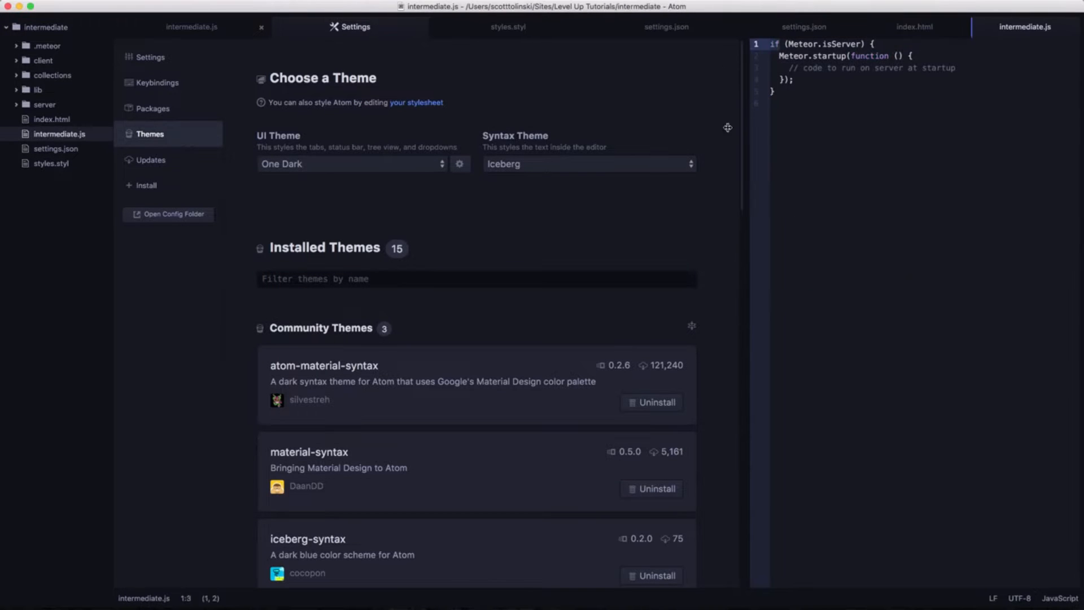
left_click(587, 164)
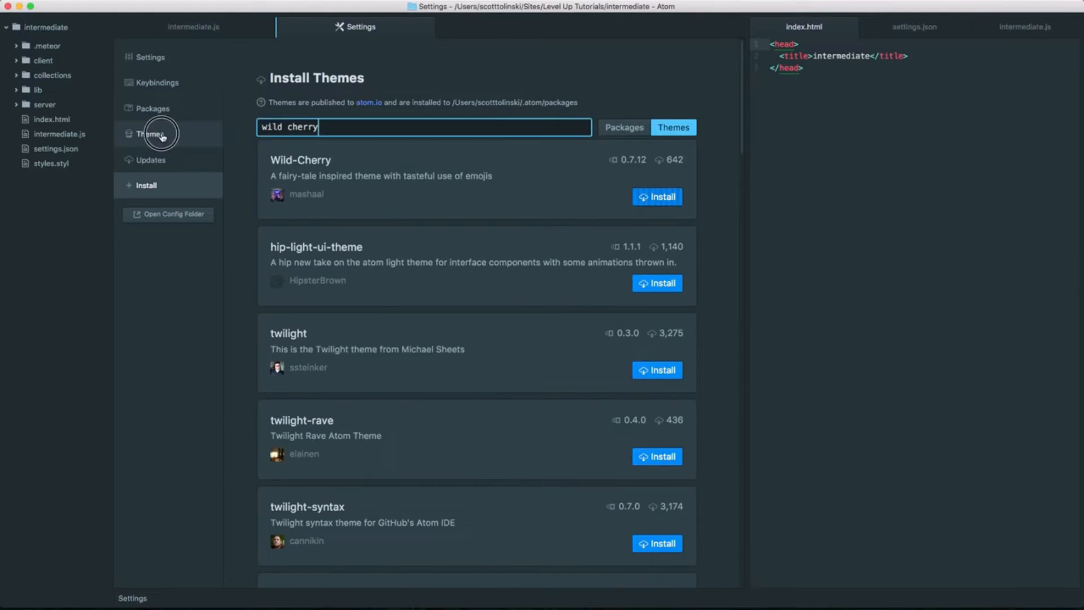
In Settings > Themes, switch the syntax theme away from One Dark
left_click(150, 133)
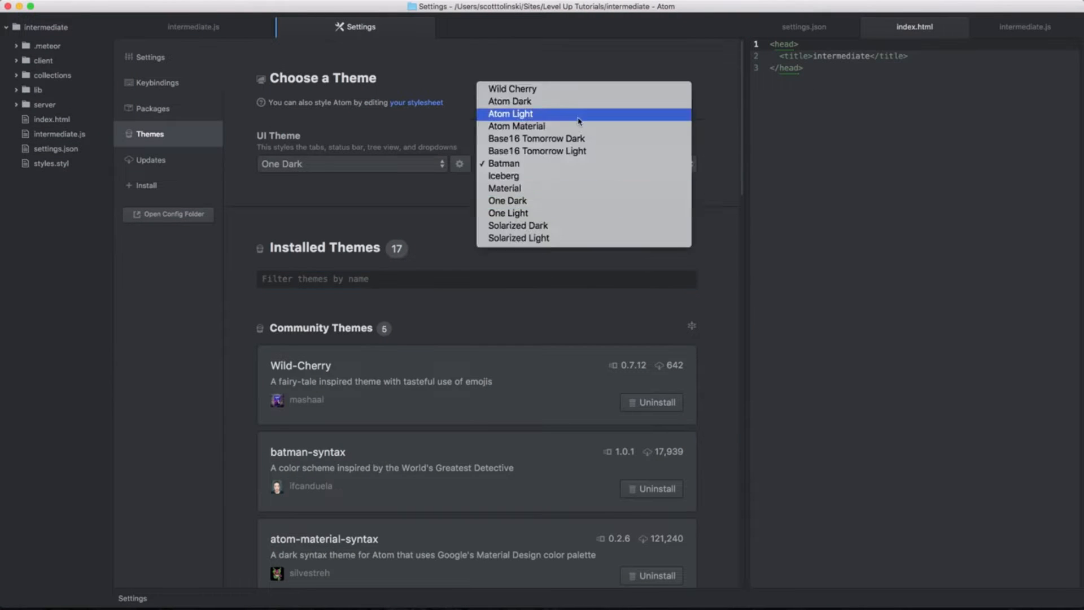
left_click(511, 88)
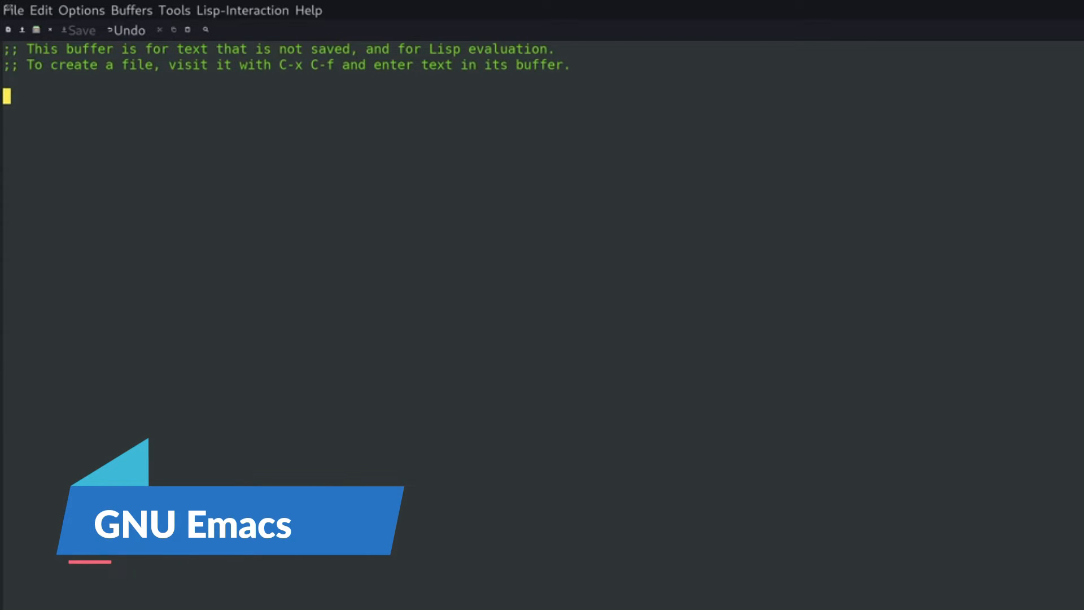
Look over the File and Lisp-Interaction menus, then show the Emacs From Scratch configuration
left_click(12, 10)
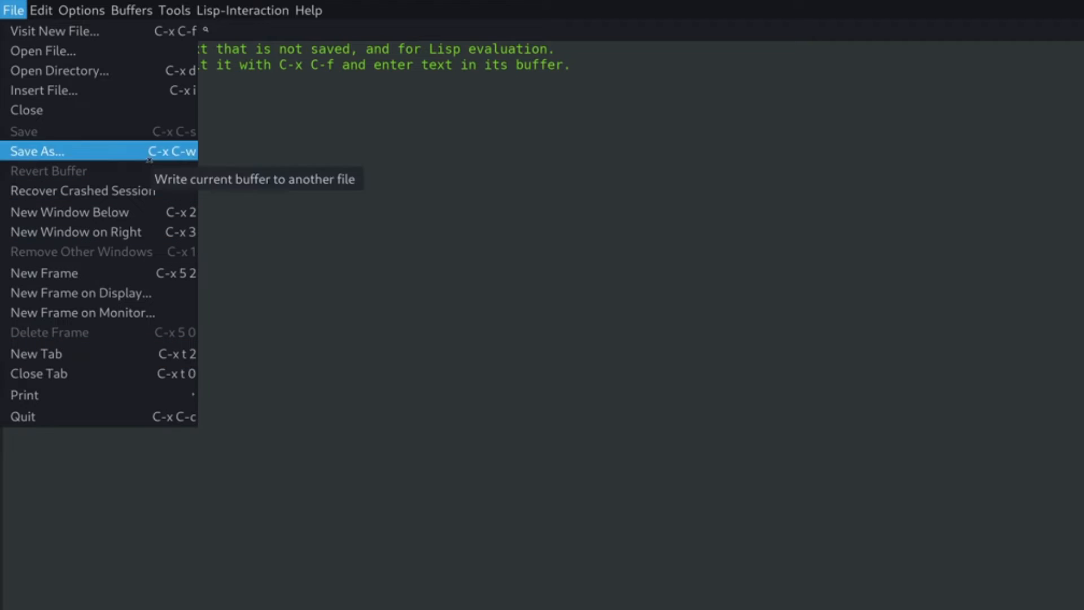
mouse_move(55, 30)
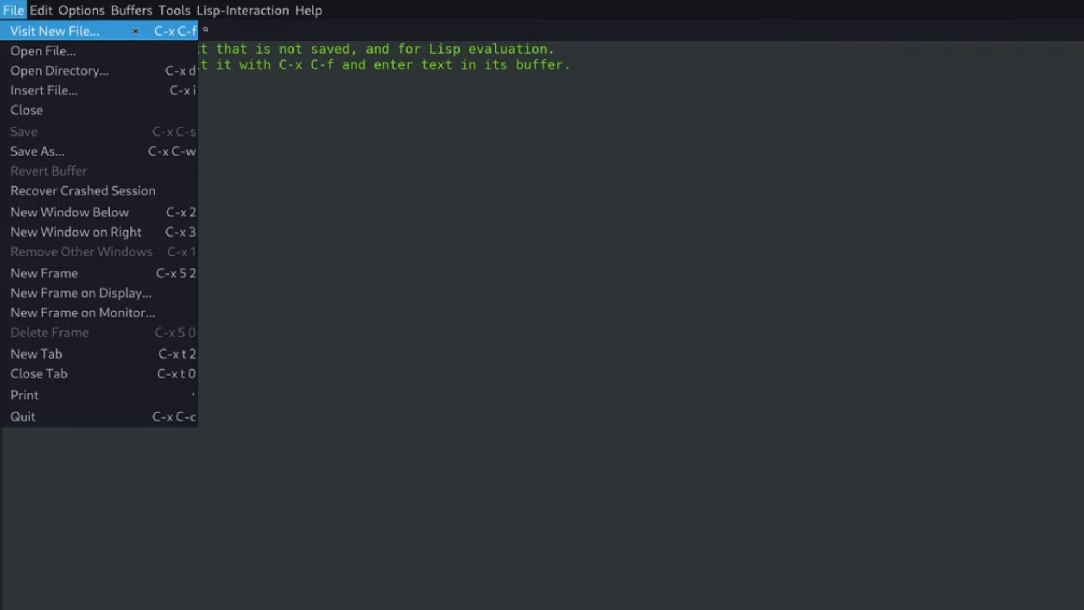
left_click(242, 10)
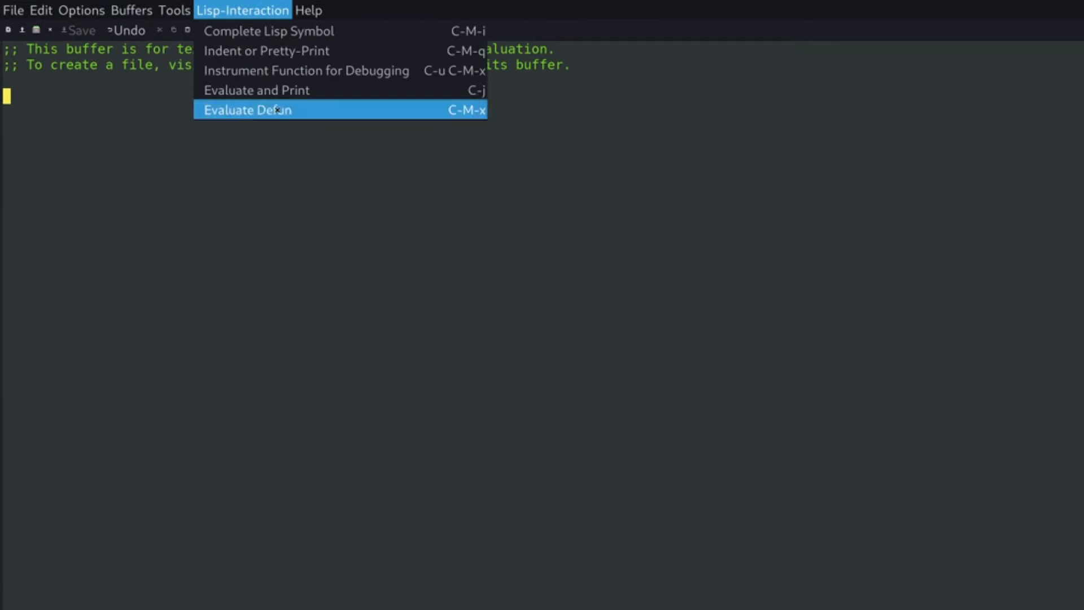
left_click(247, 109)
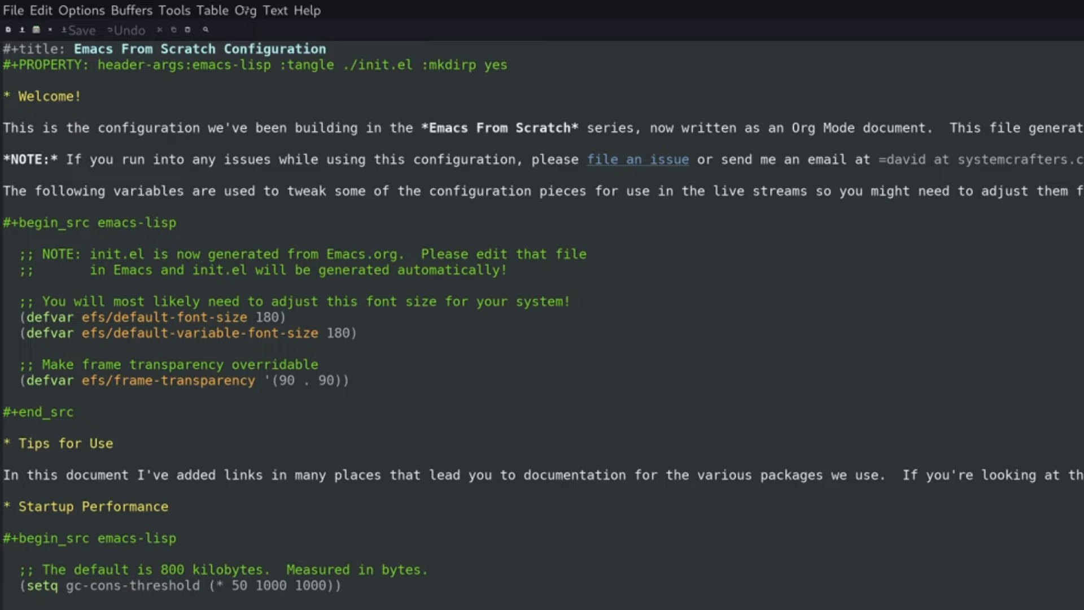
left_click(244, 10)
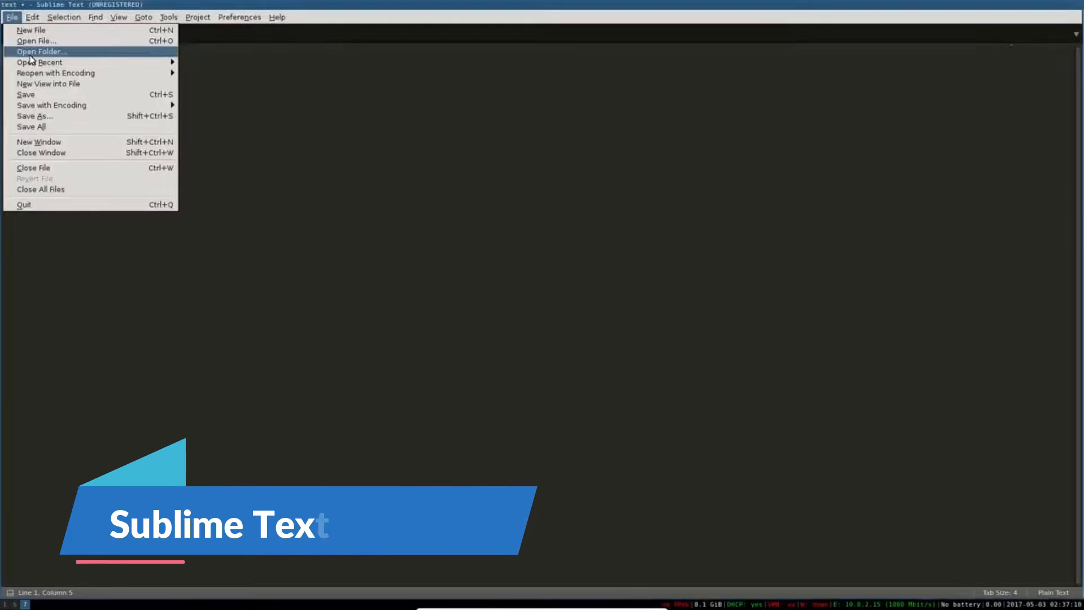
Load the hands-on-ansible folder and select 'name' on line 12 of provision-aws-mattermost.yml
left_click(40, 51)
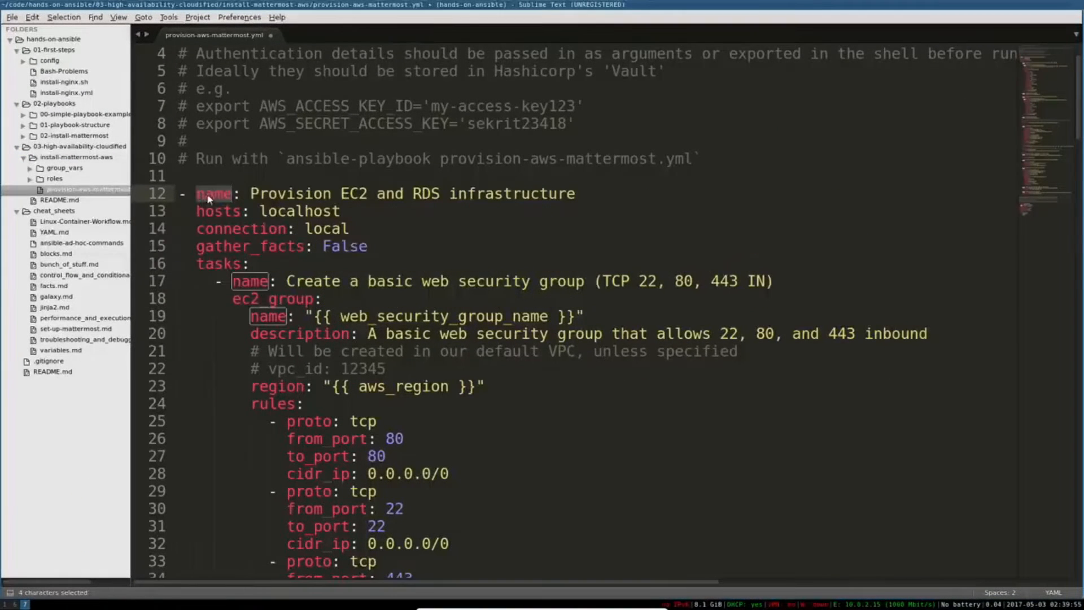
double_click(250, 280)
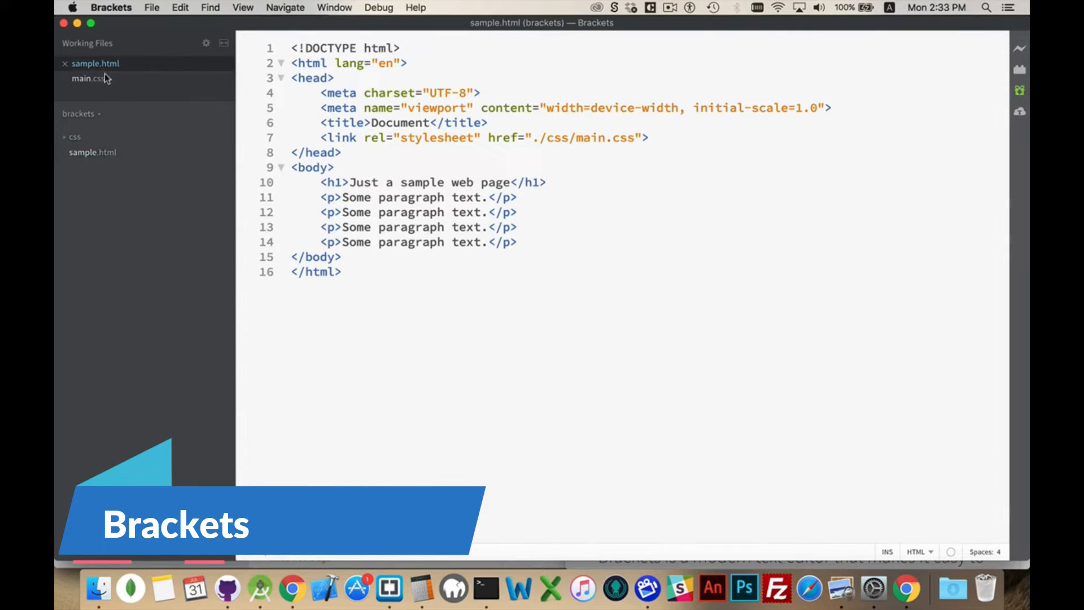
Split the editor into side-by-side panes showing sample.html and its CSS
left_click(222, 42)
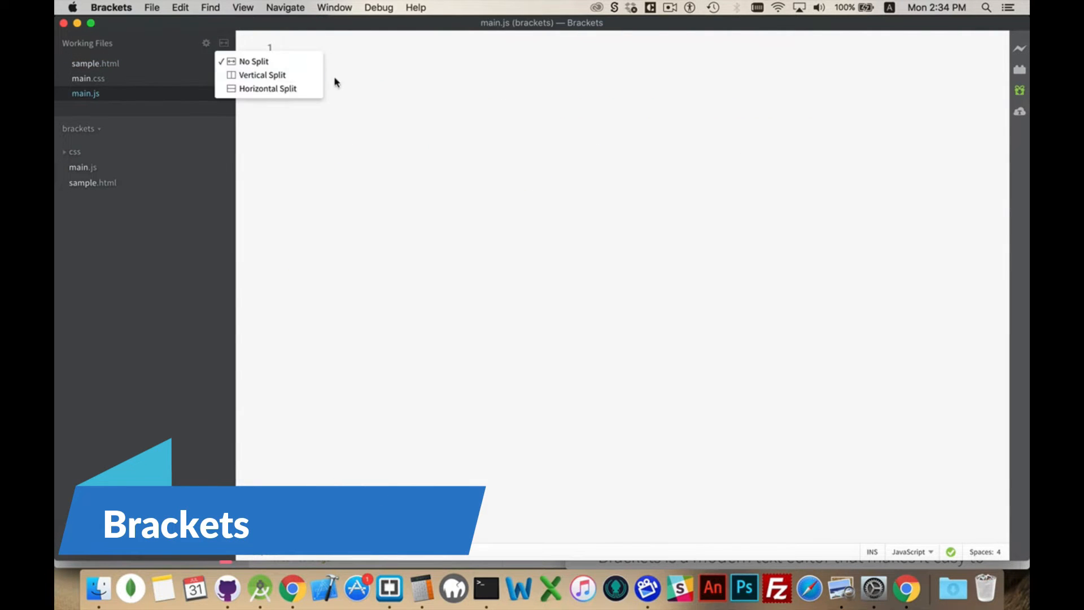
left_click(262, 74)
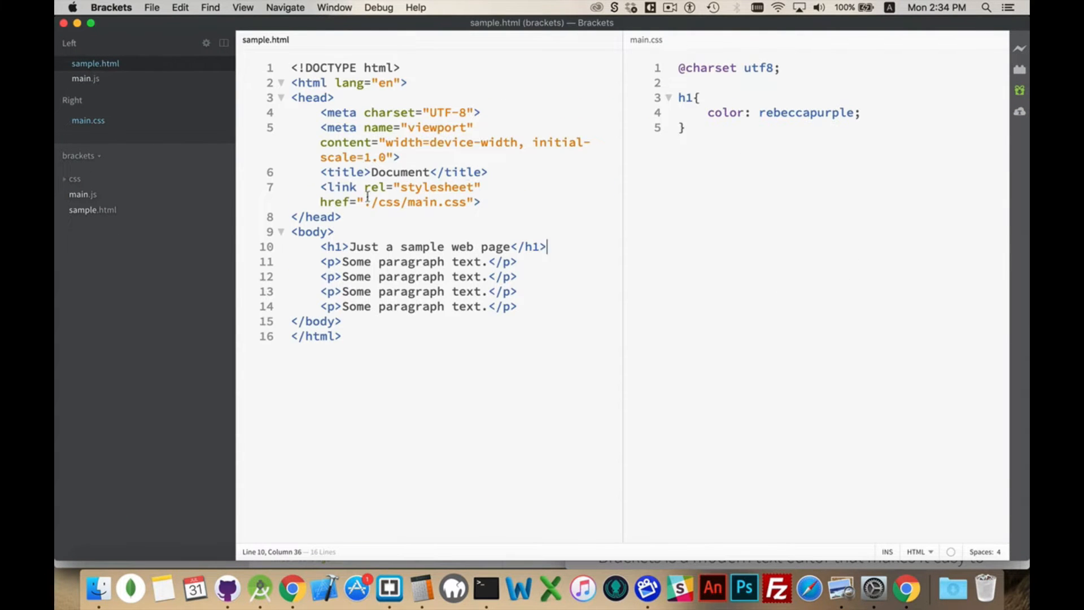
Launch a live preview of sample.html in Chrome via File > Live Preview
left_click(151, 7)
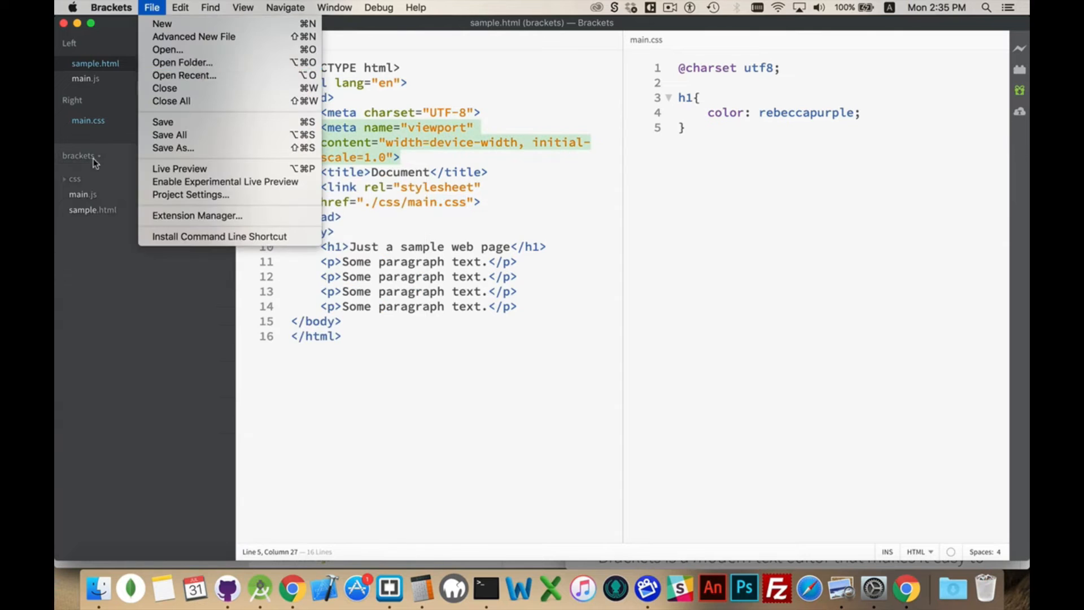
left_click(179, 168)
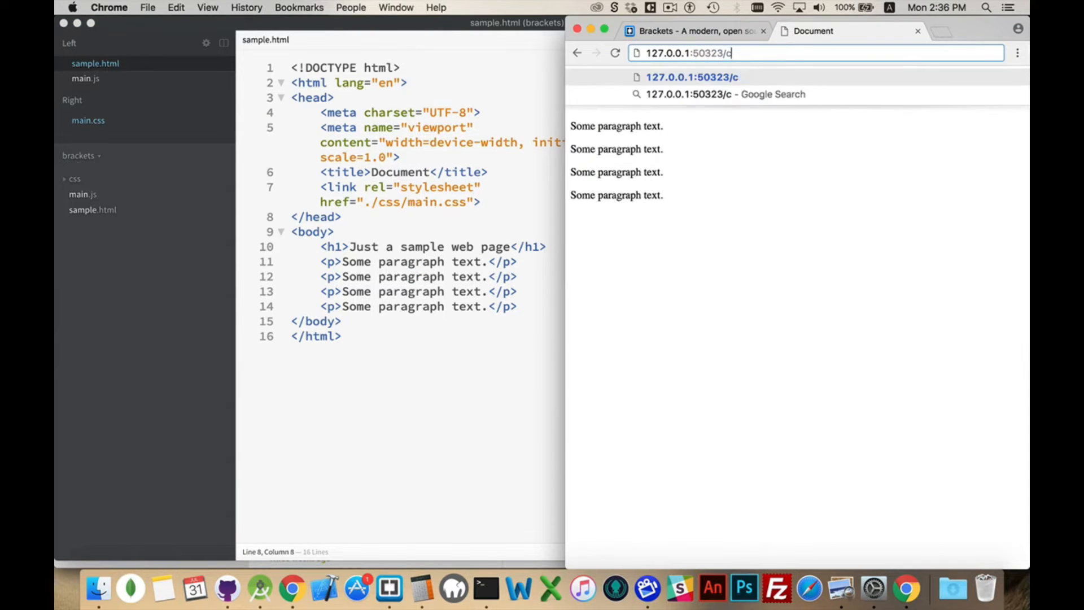
left_click(1017, 75)
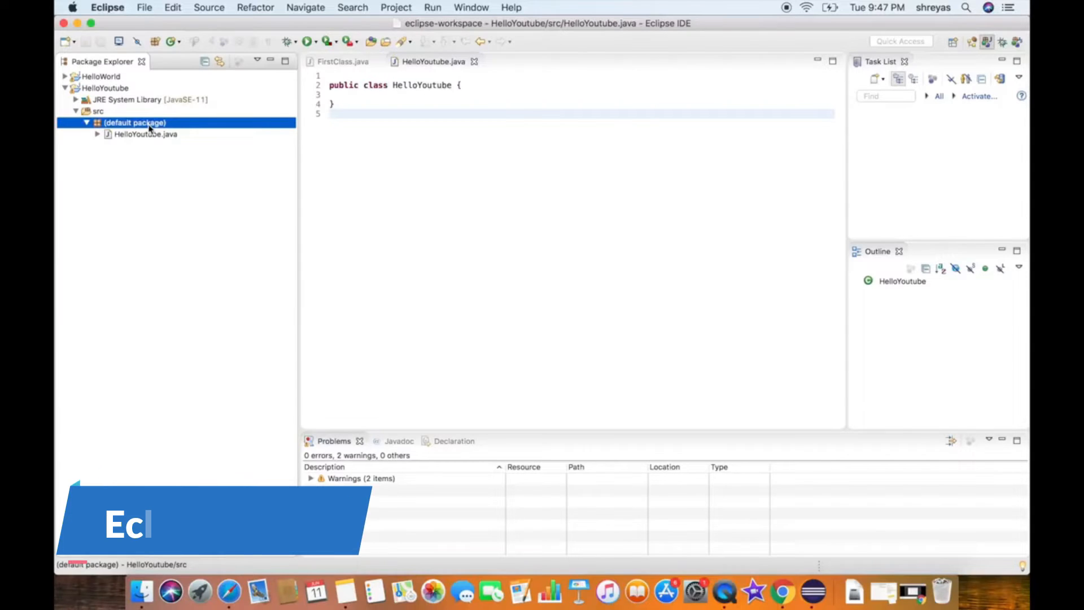
Add a 'First Java' comment and System.out.println main method, run it, and view Java SE 12.0.1 under Installed JREs
type("/*\\n * First Java\\n */")
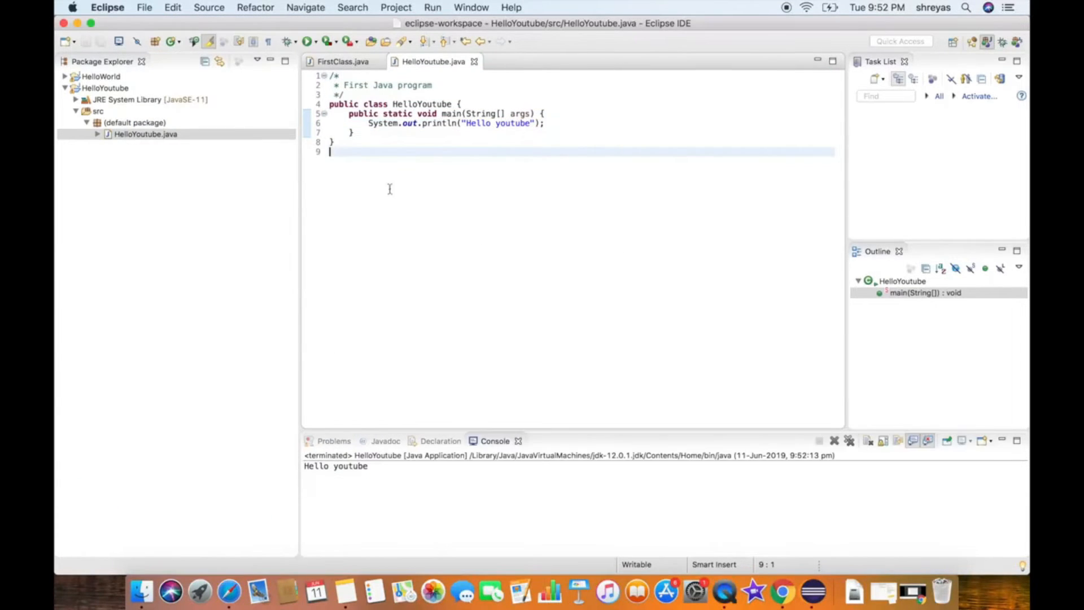
type("Sys")
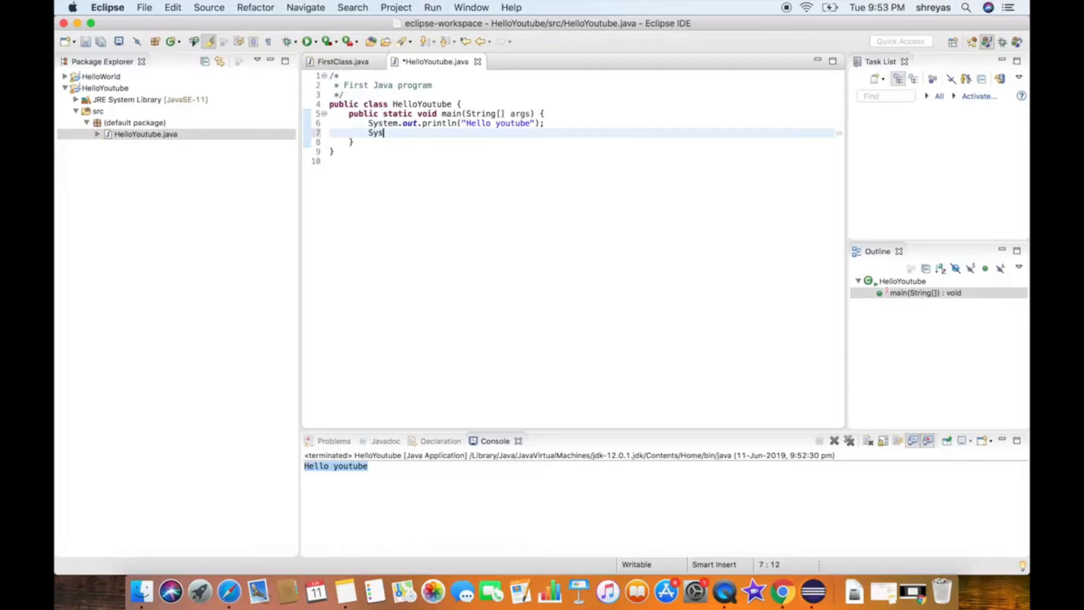
type("tem.out.println();")
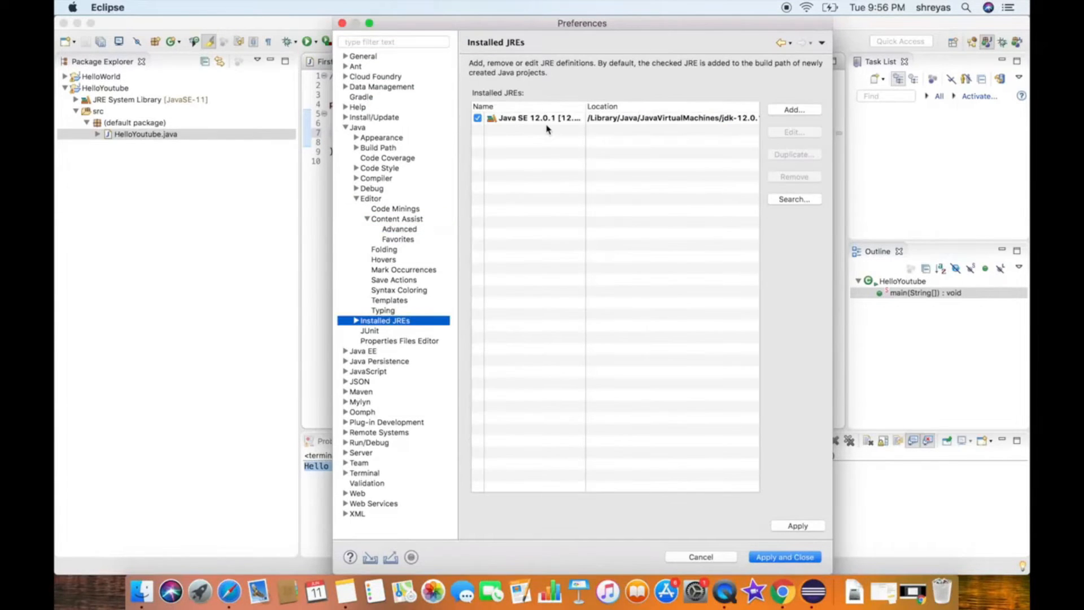
left_click(785, 557)
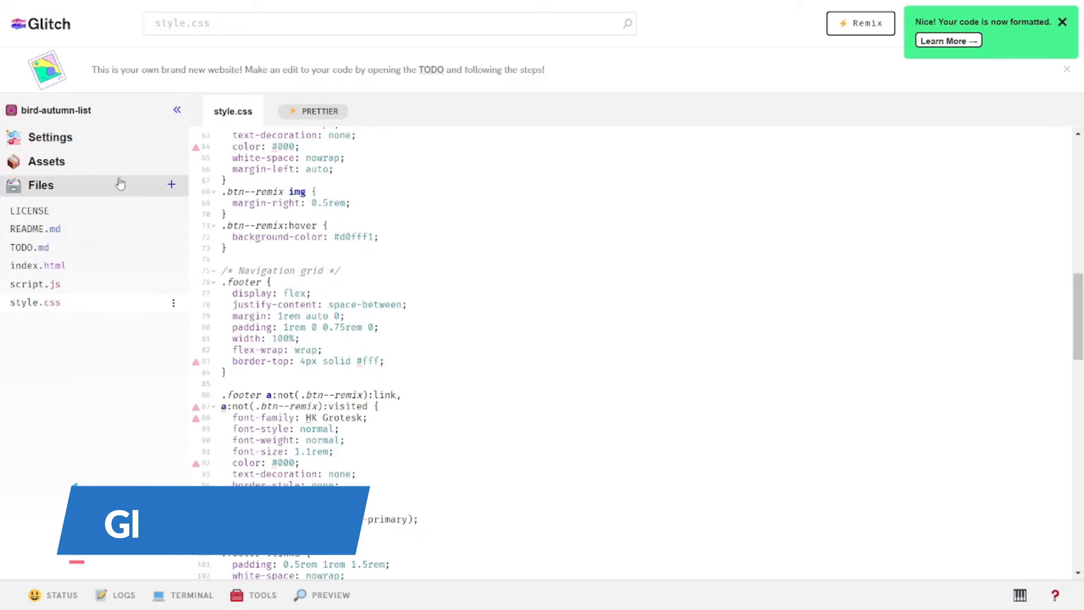
Reformat index.html with Prettier
left_click(56, 110)
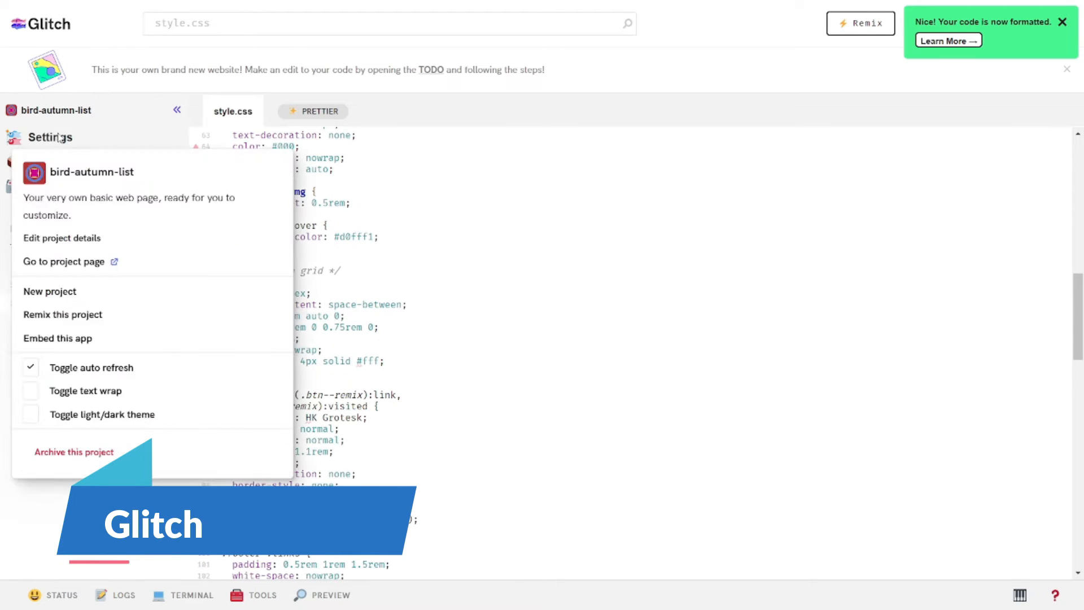
left_click(38, 265)
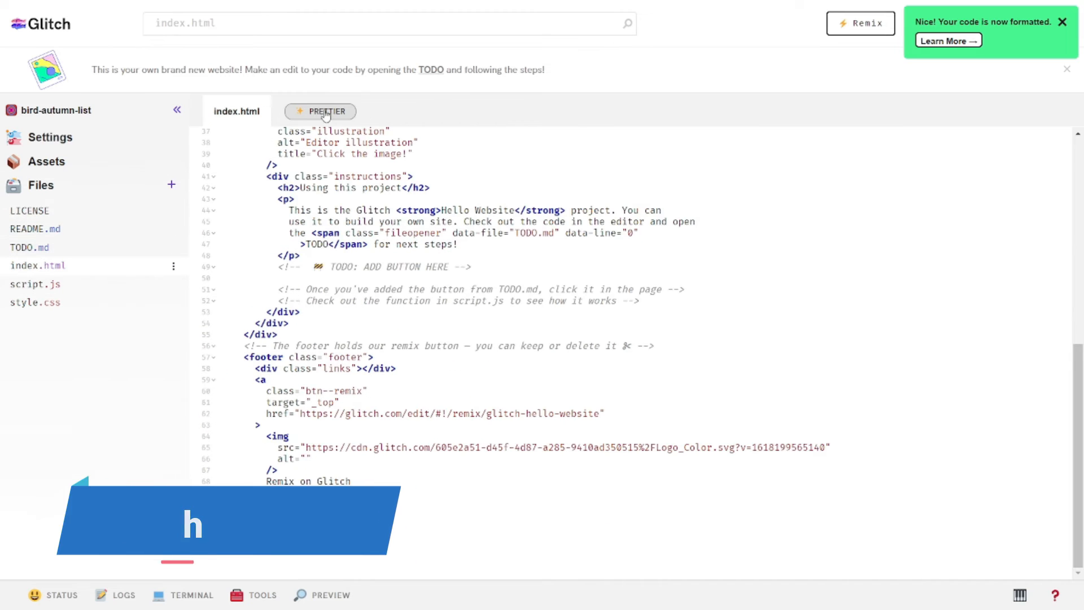
left_click(320, 112)
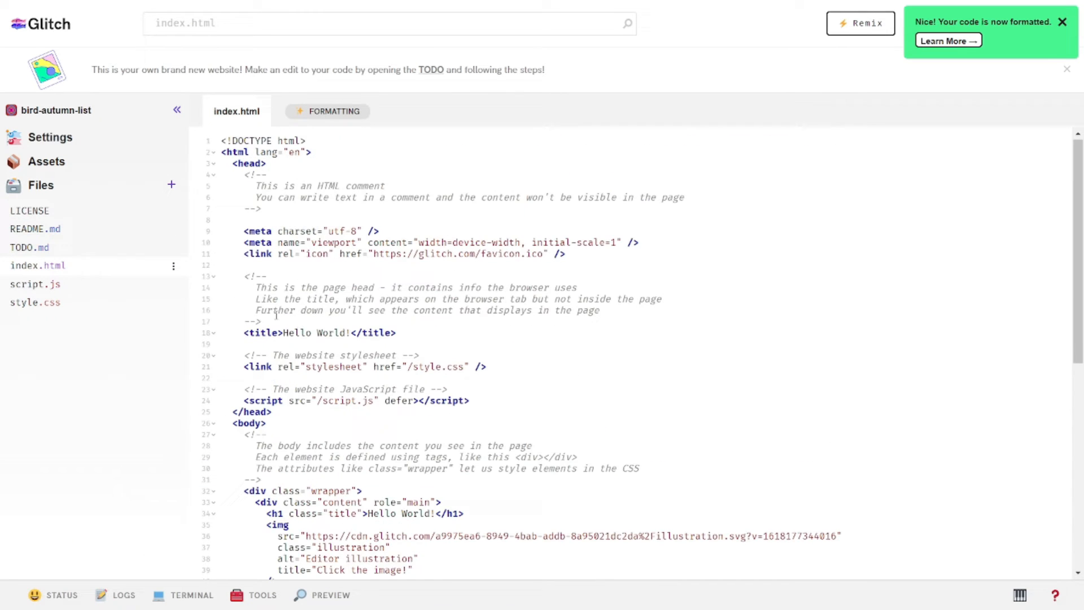
Switch to the dark theme and remix the project into a new copy showing its README
left_click(56, 110)
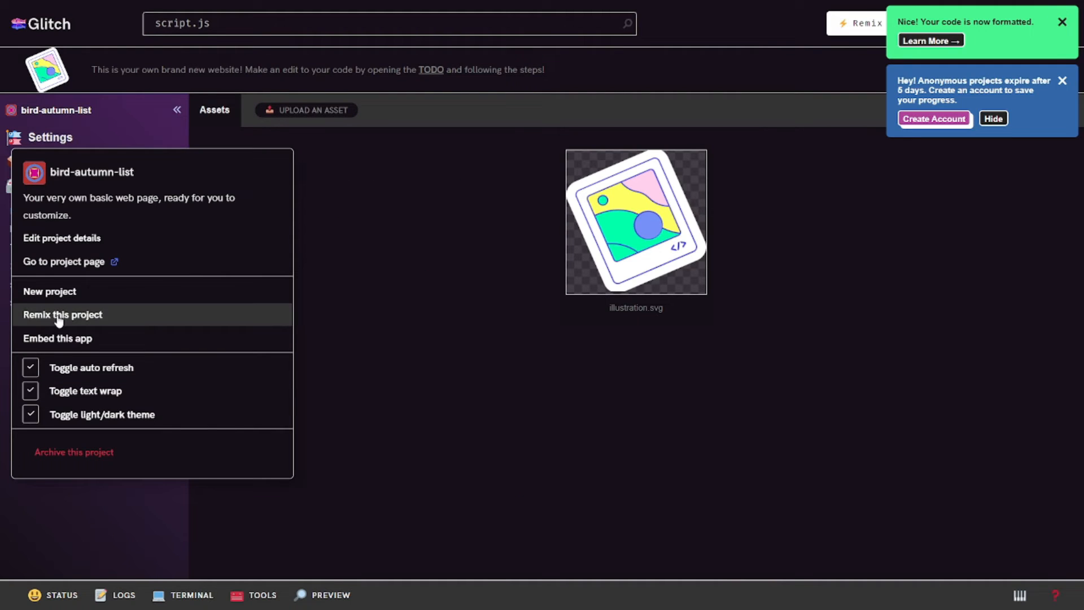
left_click(63, 313)
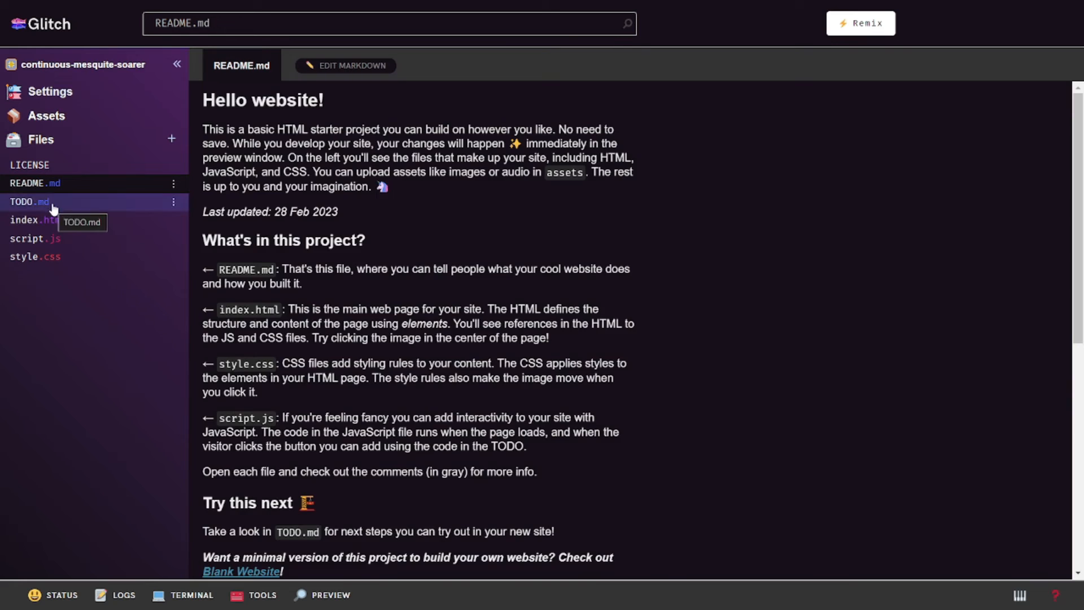
scroll("down", 3)
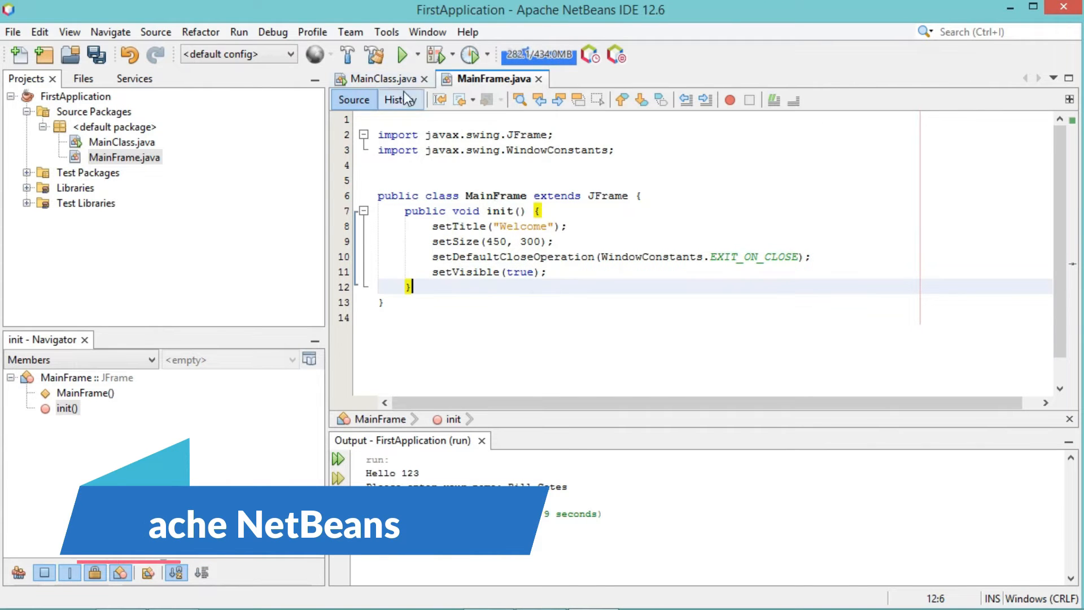
left_click(376, 78)
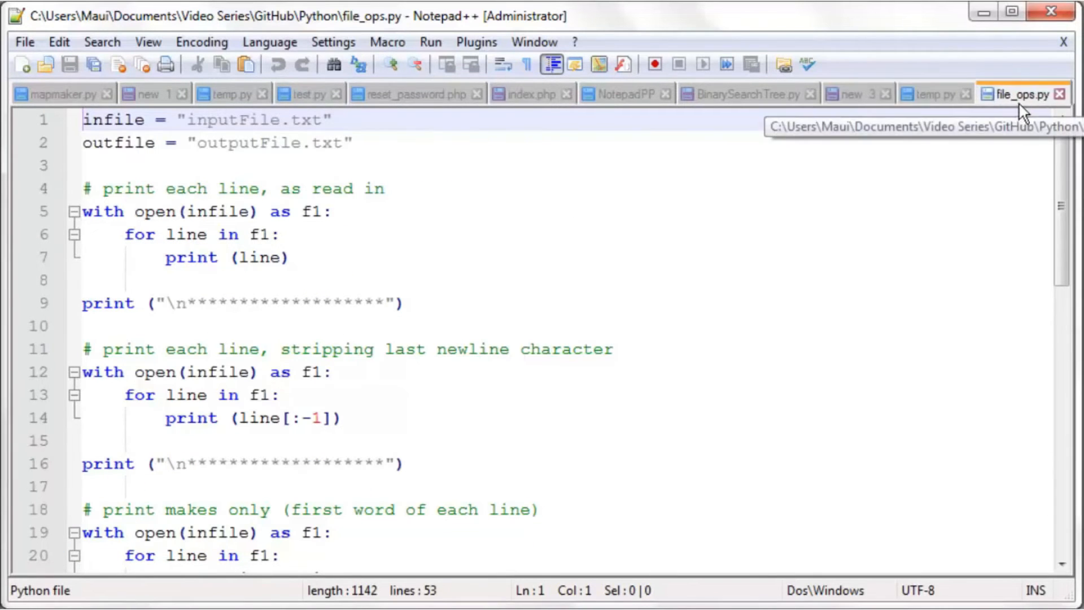
Show the file_ops.py script that reads and prints lines from inputFile.txt
left_click(745, 93)
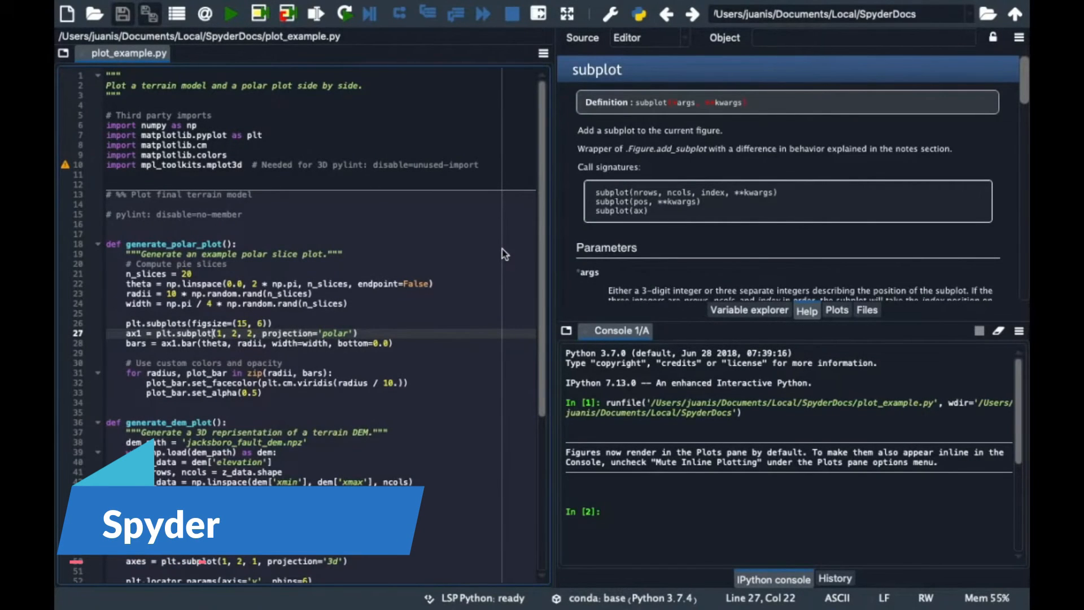
Flip between the Variable explorer listing and the Help documentation for subplot
left_click(749, 309)
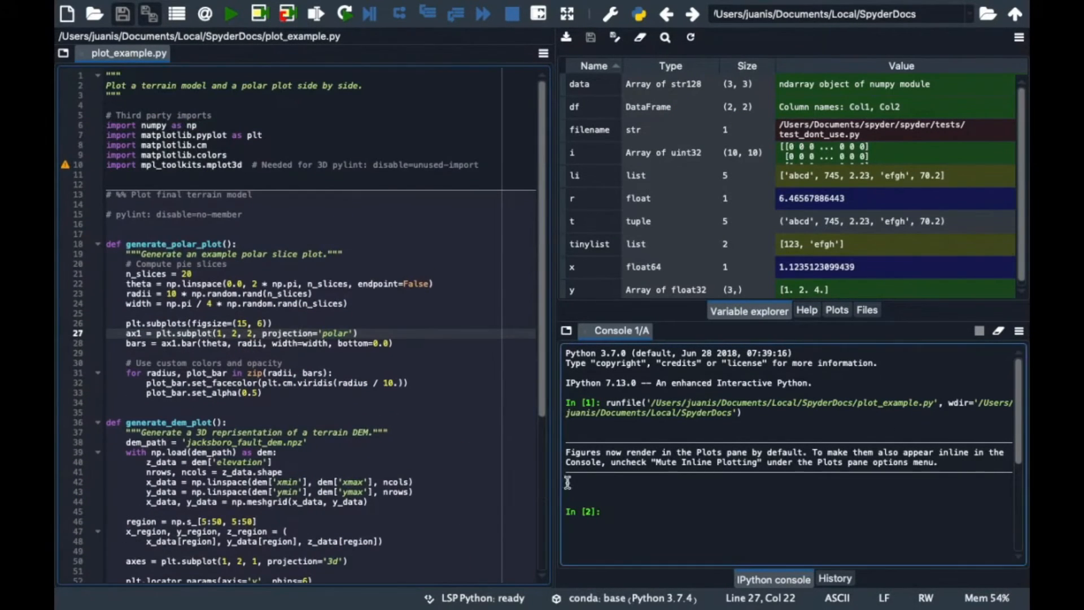
left_click(806, 310)
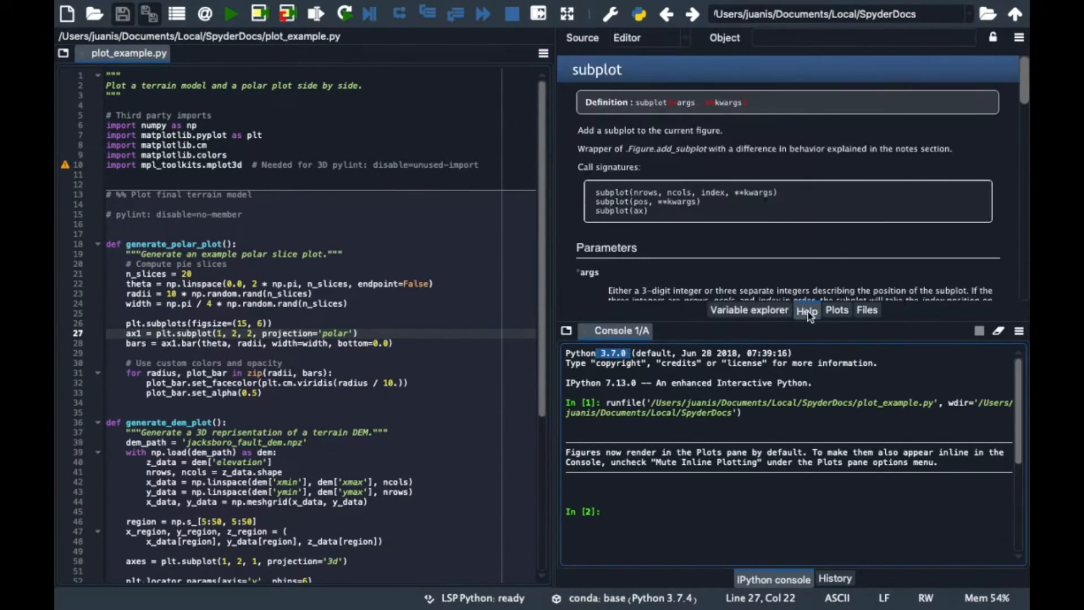
mouse_move(763, 227)
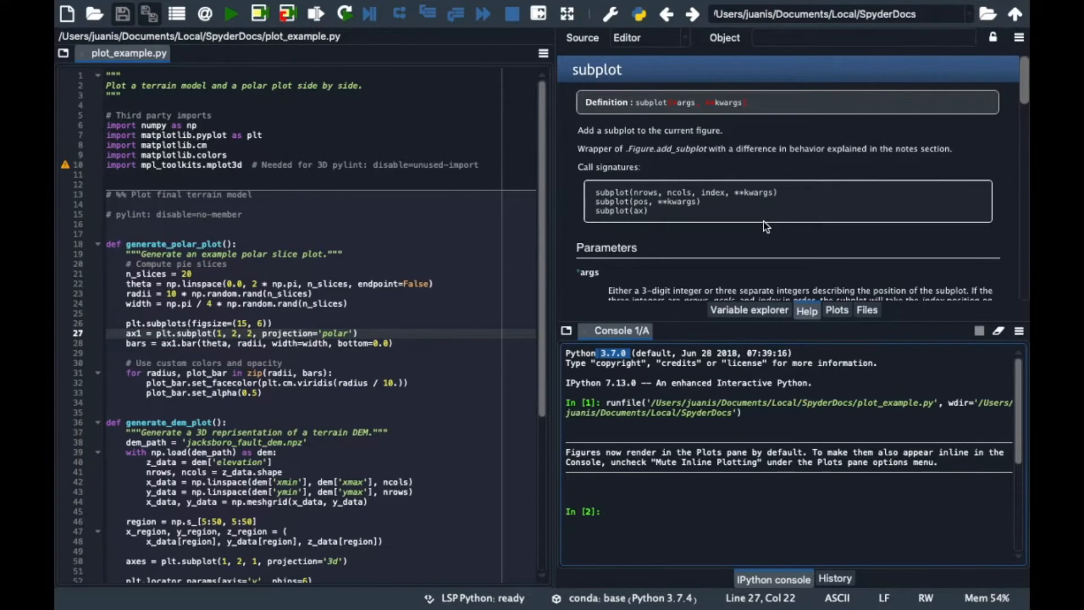
left_click(748, 310)
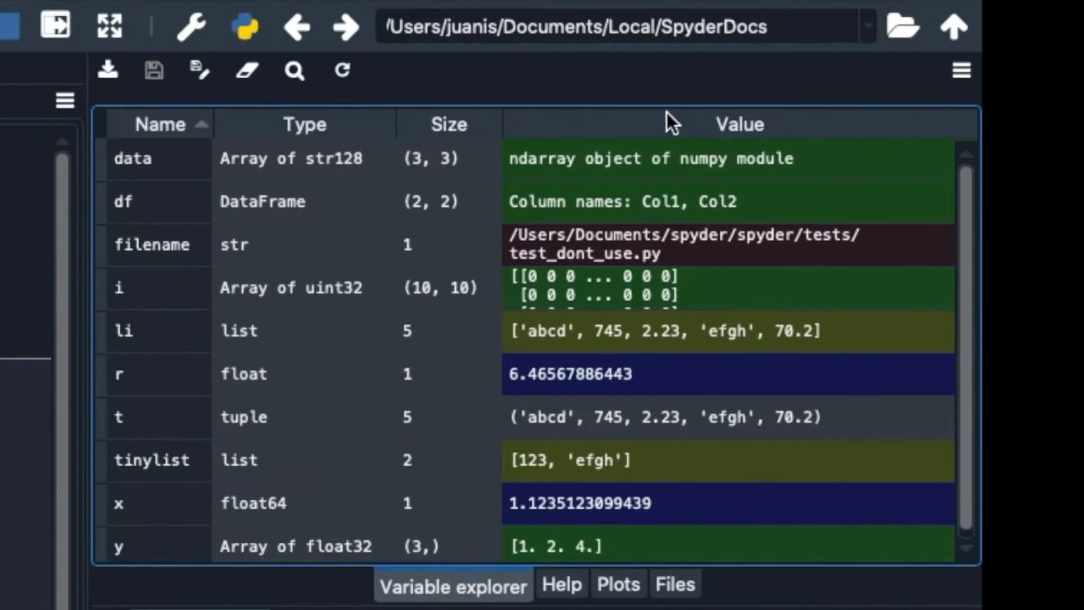
Show the SpyderDocs file browser alongside the history of past runfile commands
left_click(674, 585)
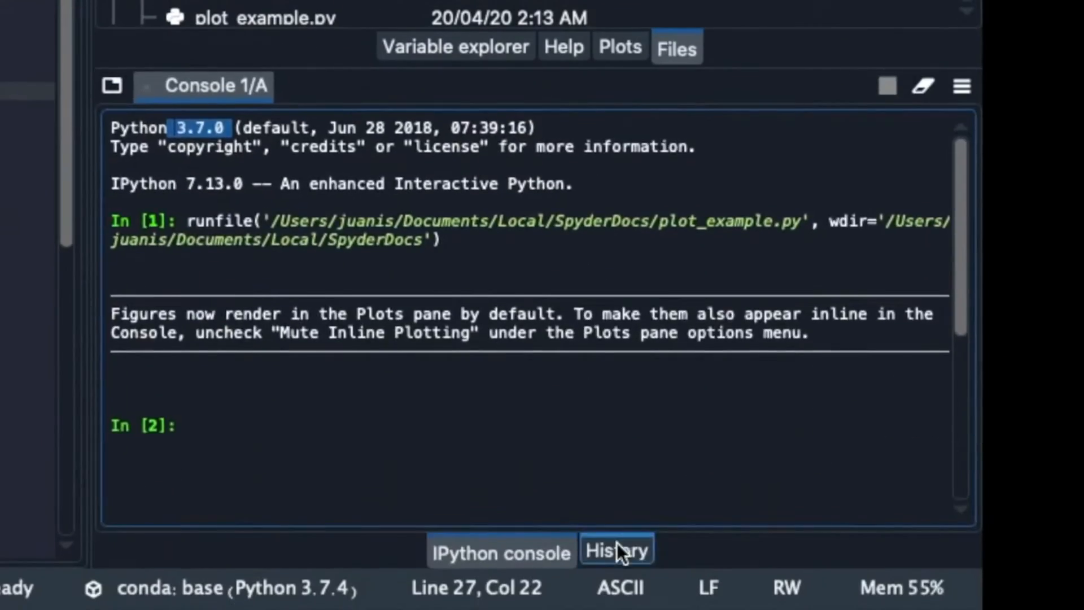
left_click(614, 551)
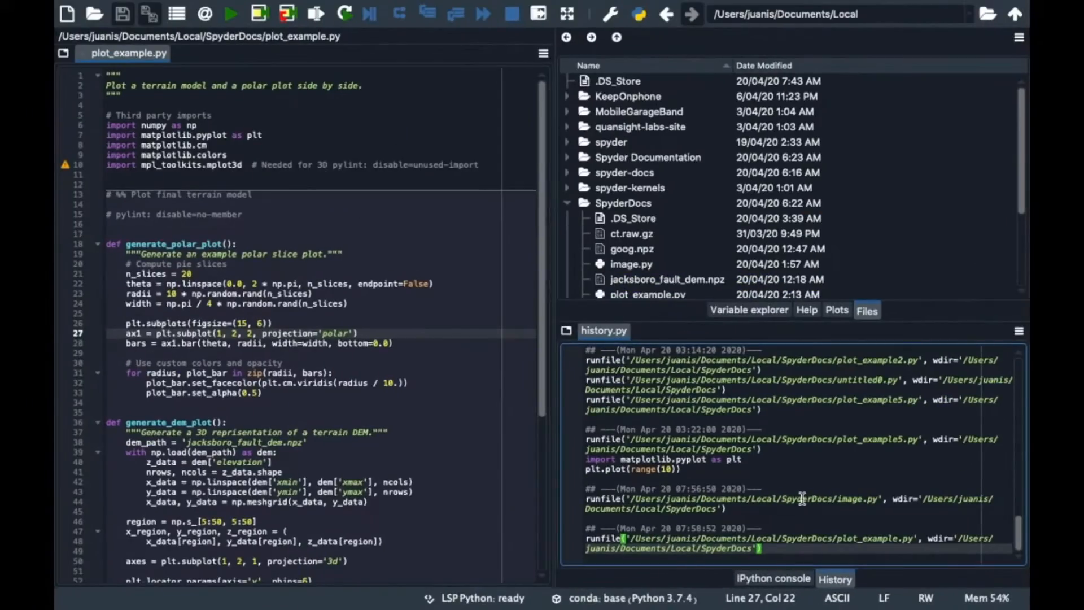